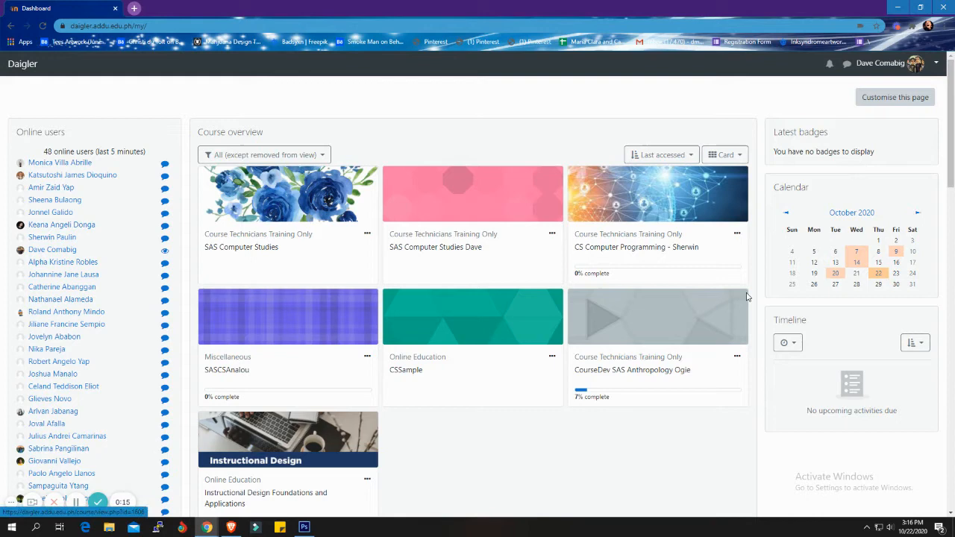
mouse_move(256, 224)
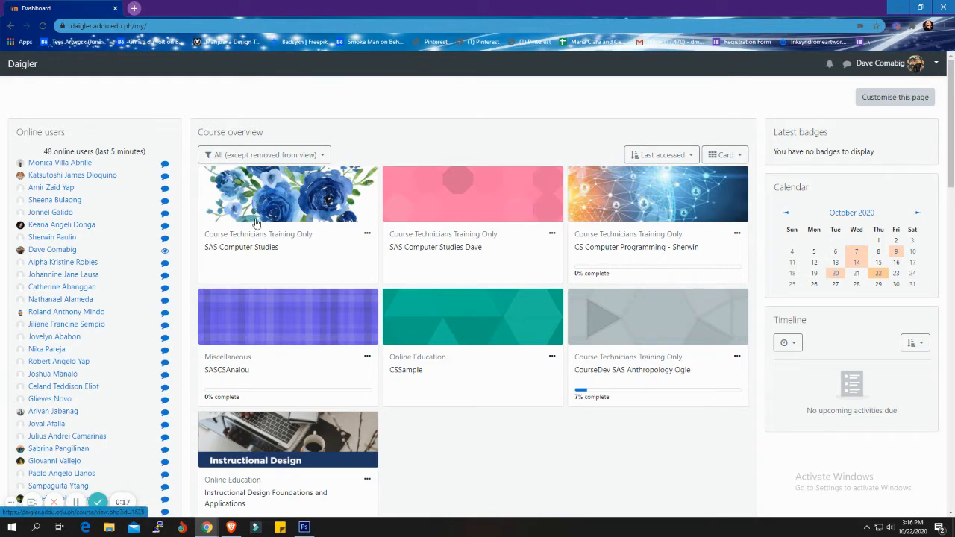
mouse_move(258, 250)
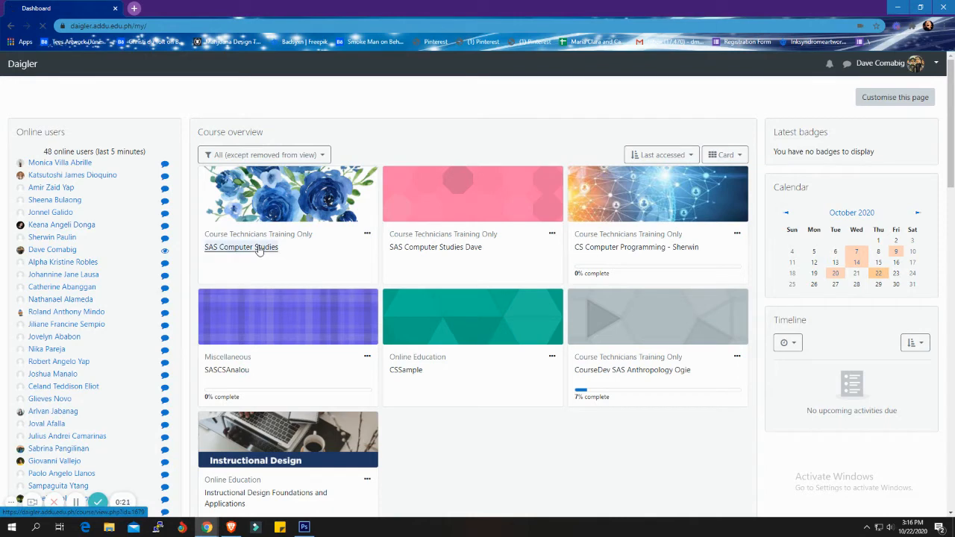
Step: Open the SAS Computer Studies course from the Course overview
click(241, 247)
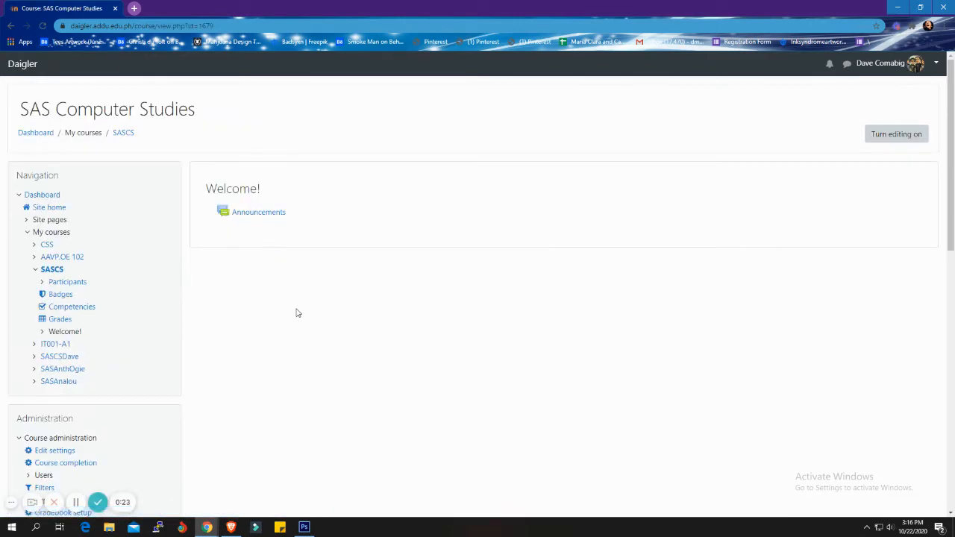
mouse_move(544, 164)
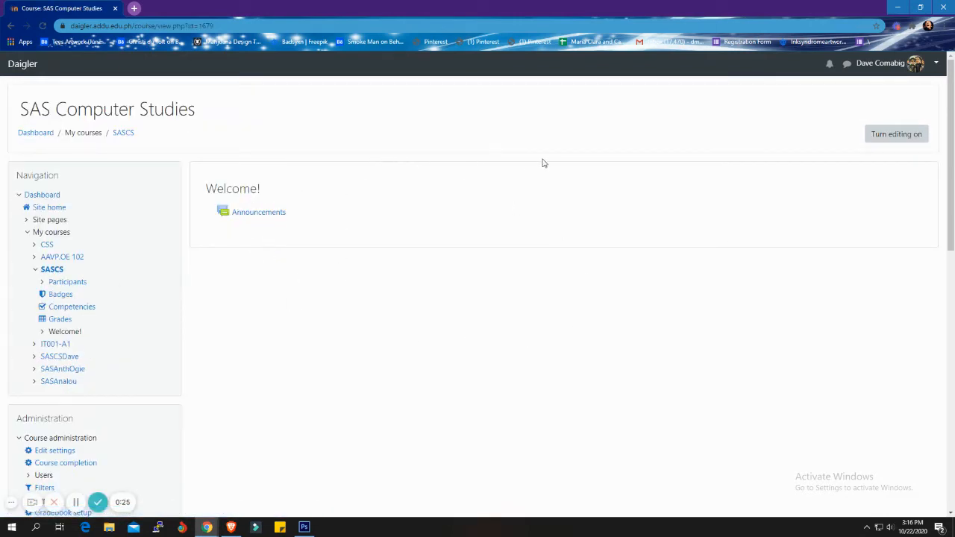
mouse_move(386, 298)
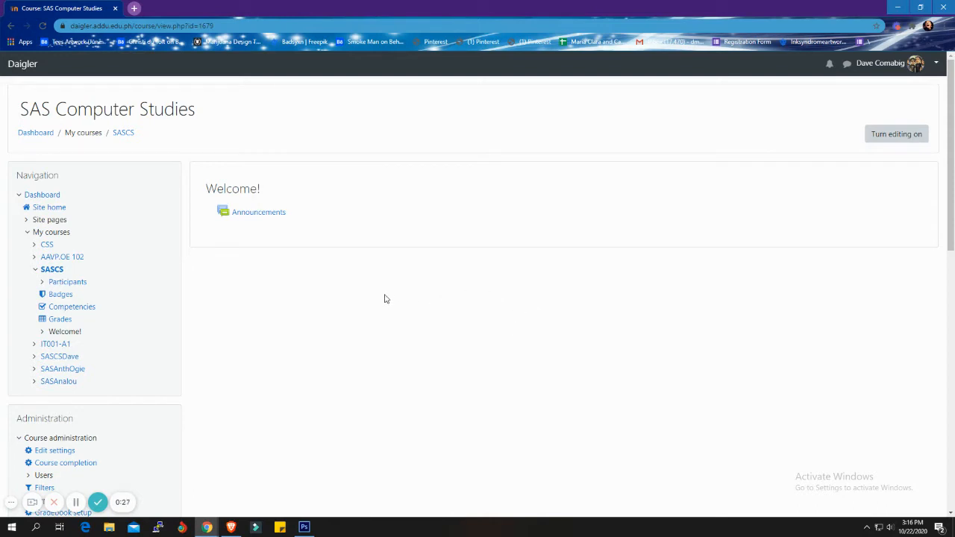
mouse_move(836, 194)
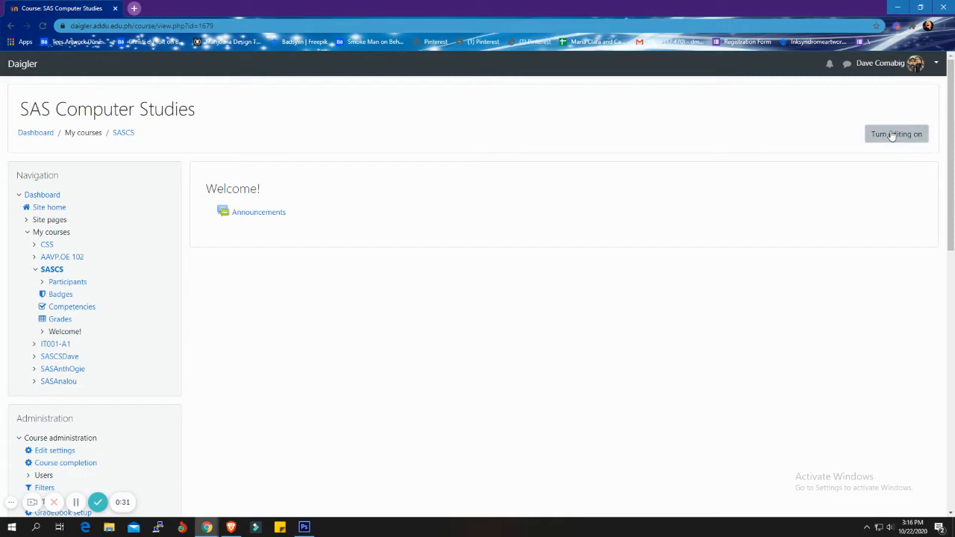
Step: Turn editing on for the SAS Computer Studies course
click(897, 134)
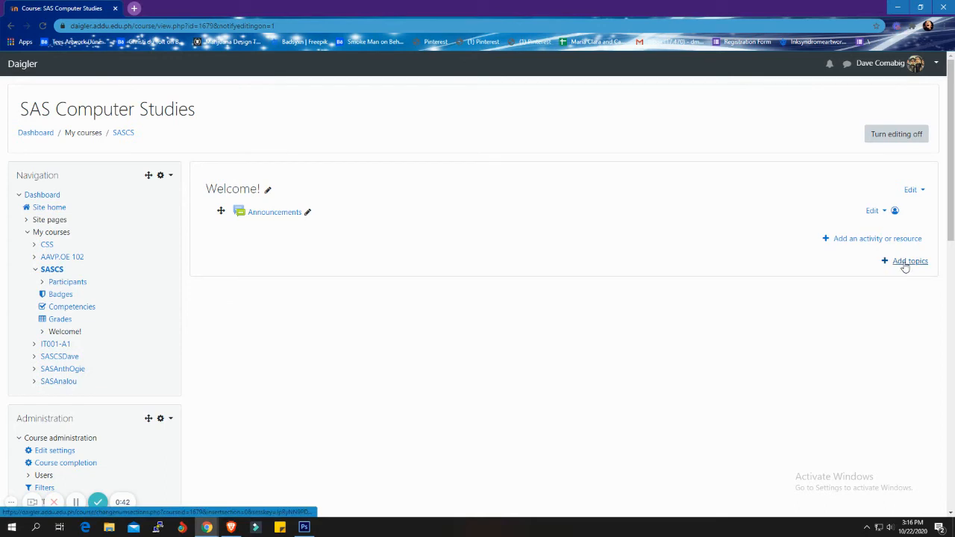
Step: Add 3 topic sections, creating Topic 1, Topic 2 and Topic 3 after Welcome
click(910, 261)
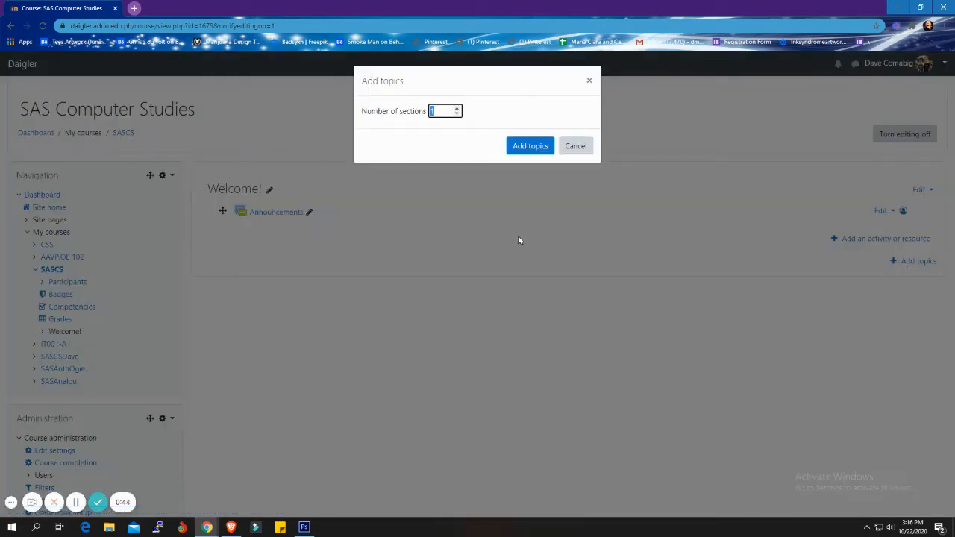
mouse_move(426, 131)
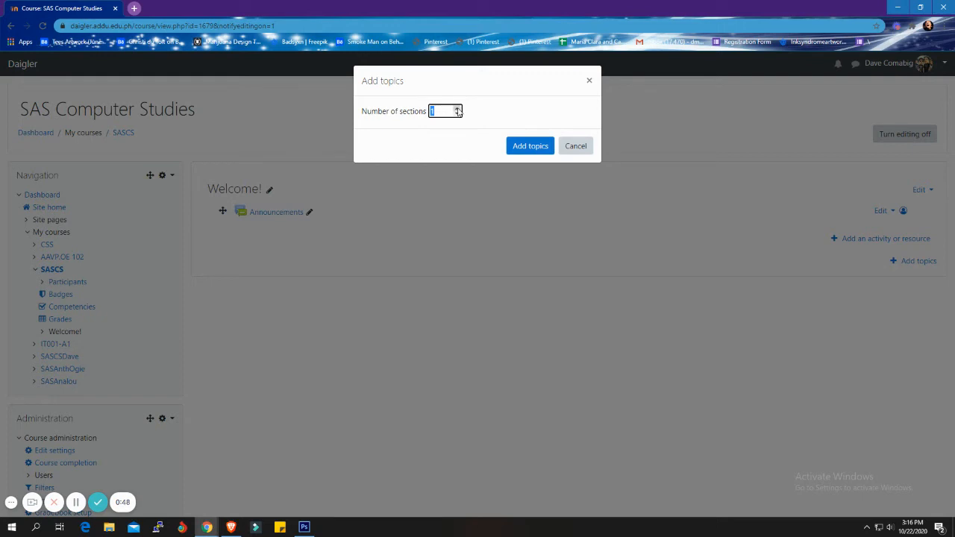
text(3)
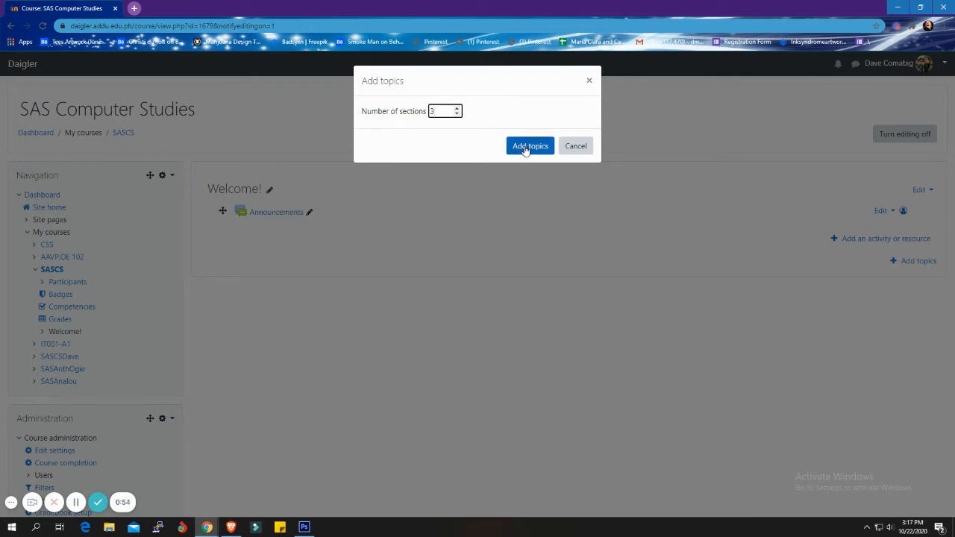
click(531, 146)
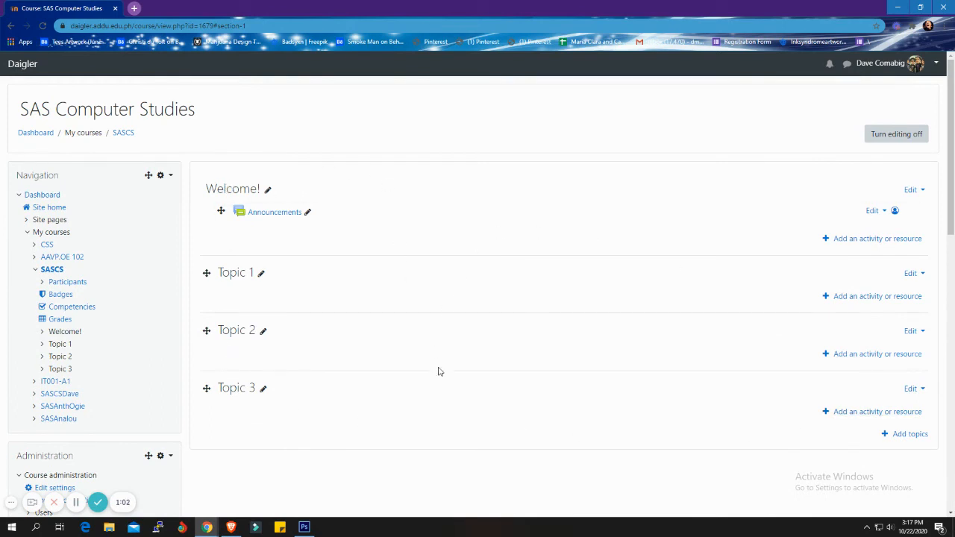
mouse_move(562, 319)
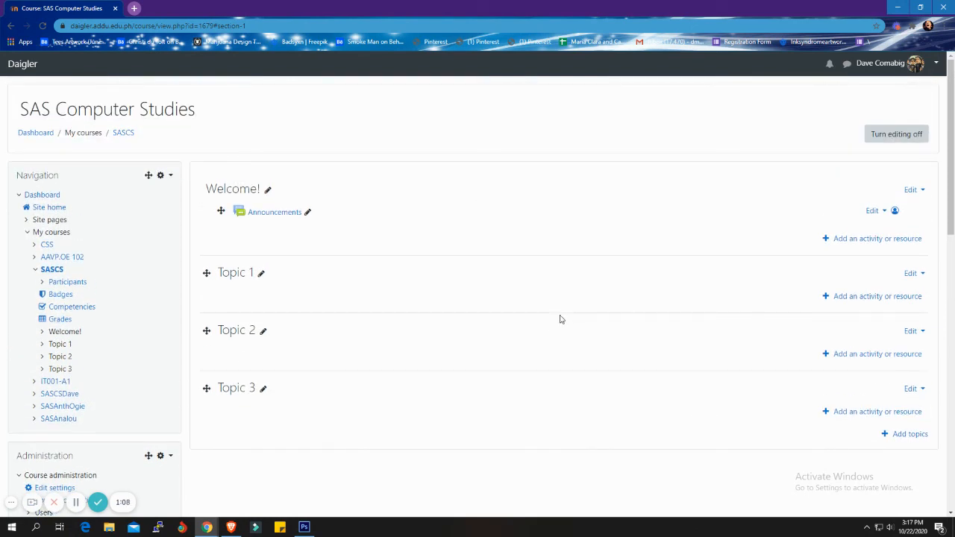
mouse_move(573, 308)
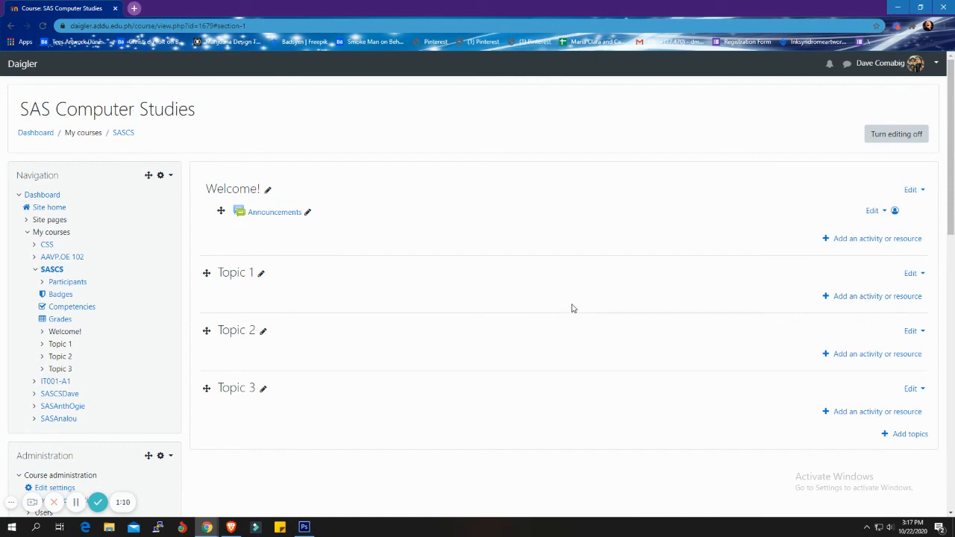